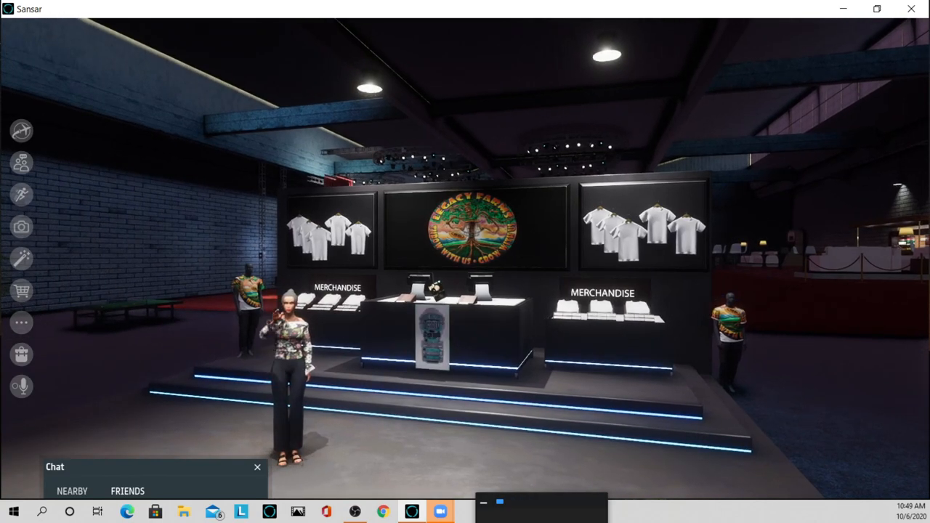
click(432, 334)
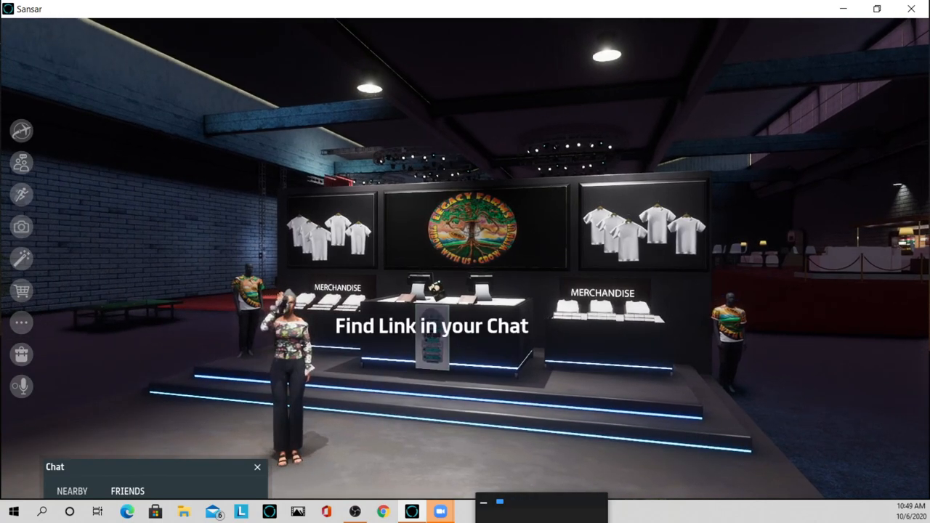